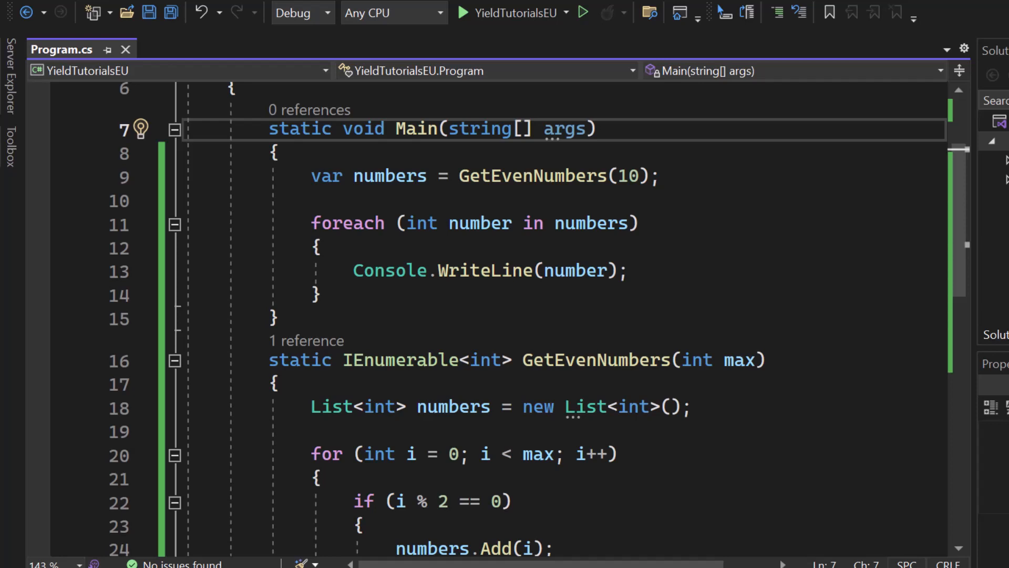
Review Main and GetEvenNumbers in Program.cs and add a blank line after Main's closing brace
click(319, 296)
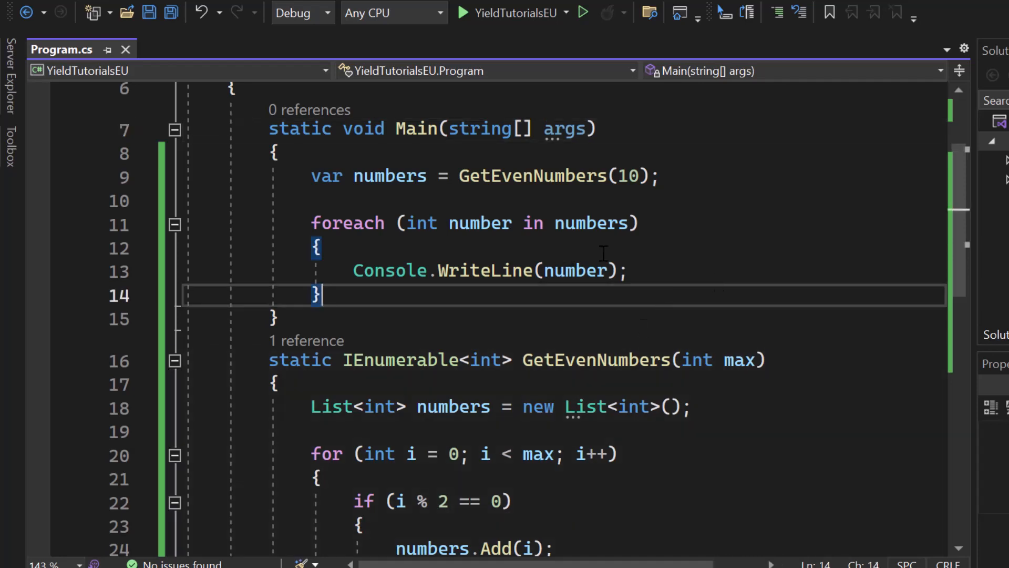
mouse_move(462, 295)
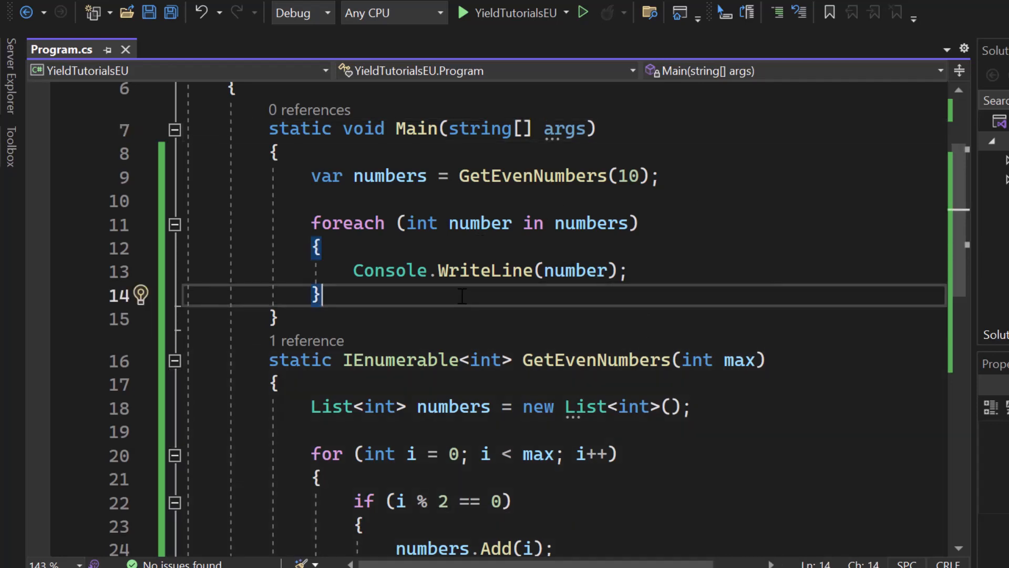
scroll(down, 3)
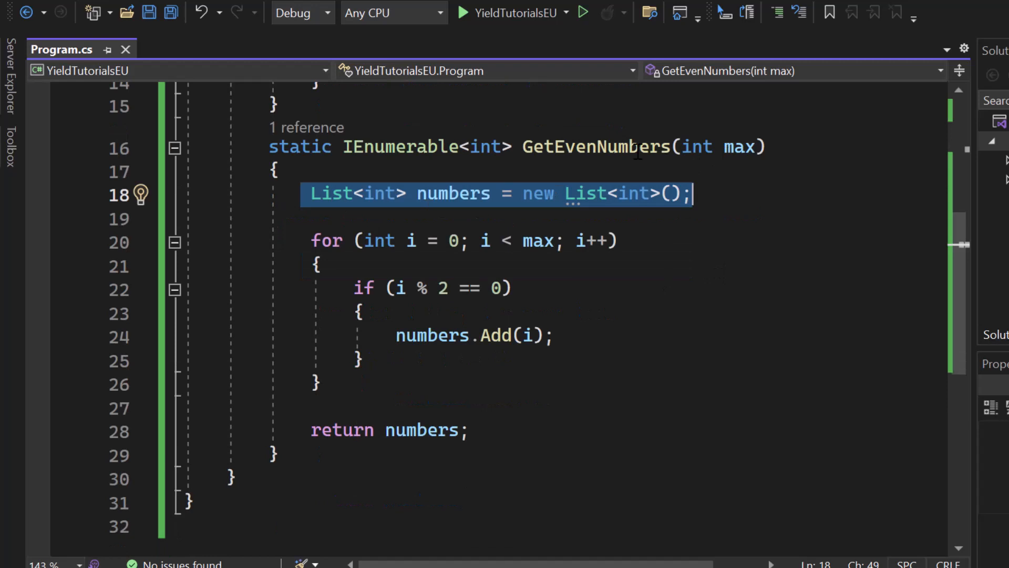
mouse_move(738, 147)
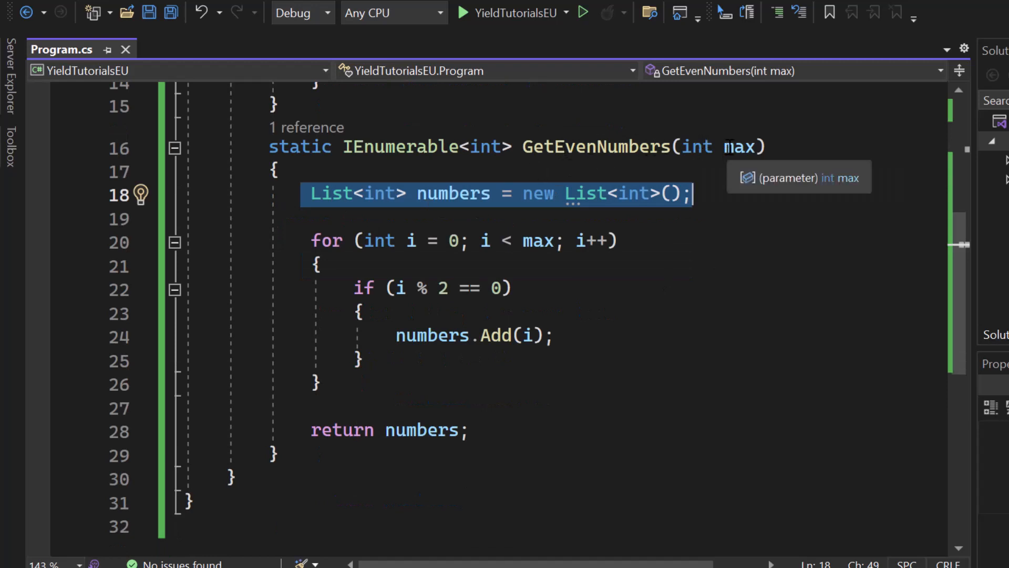
mouse_move(400, 264)
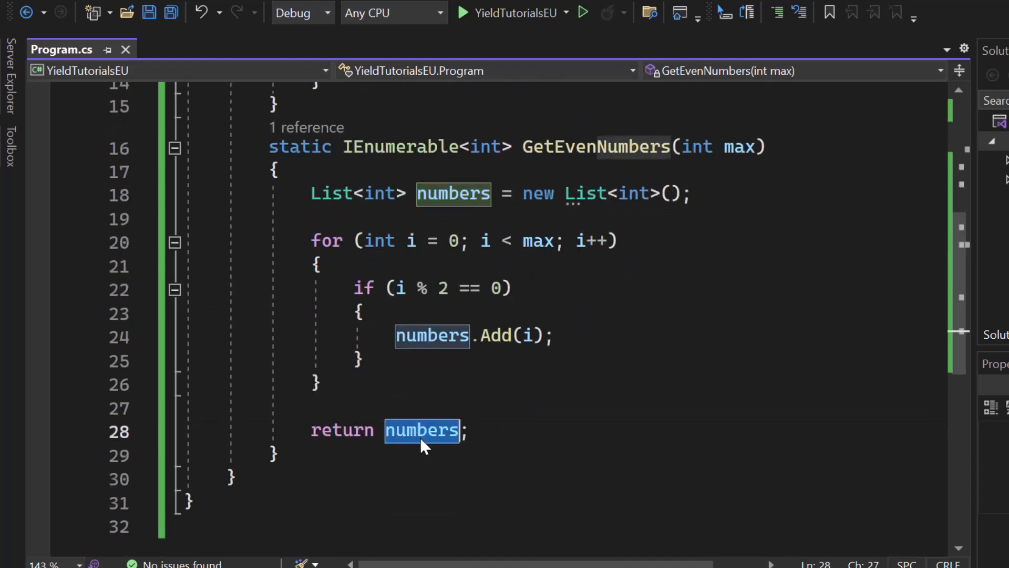
scroll(up, 3)
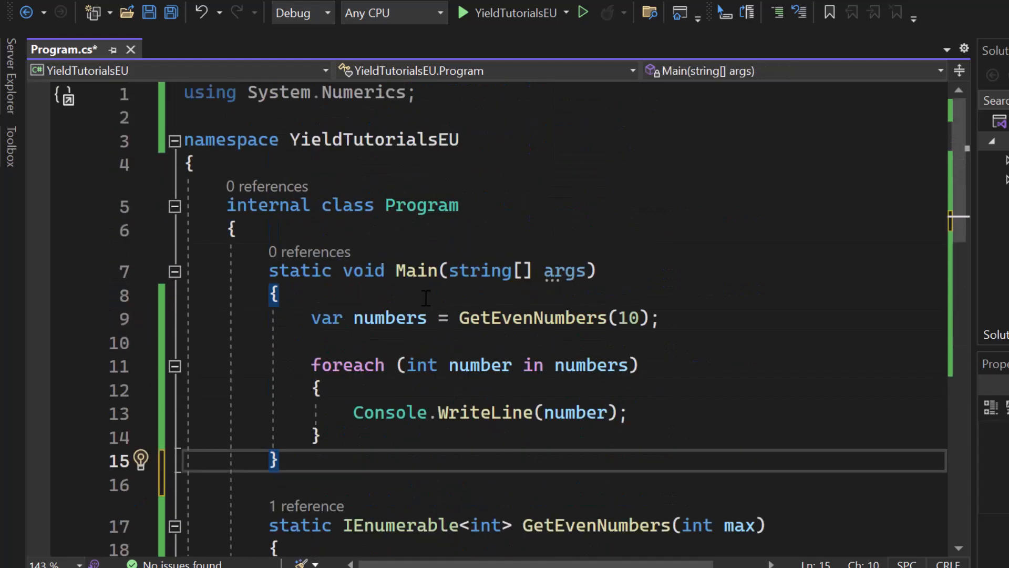
Highlight the GetEvenNumbers call and foreach loop, then set a breakpoint on the foreach line
click(658, 318)
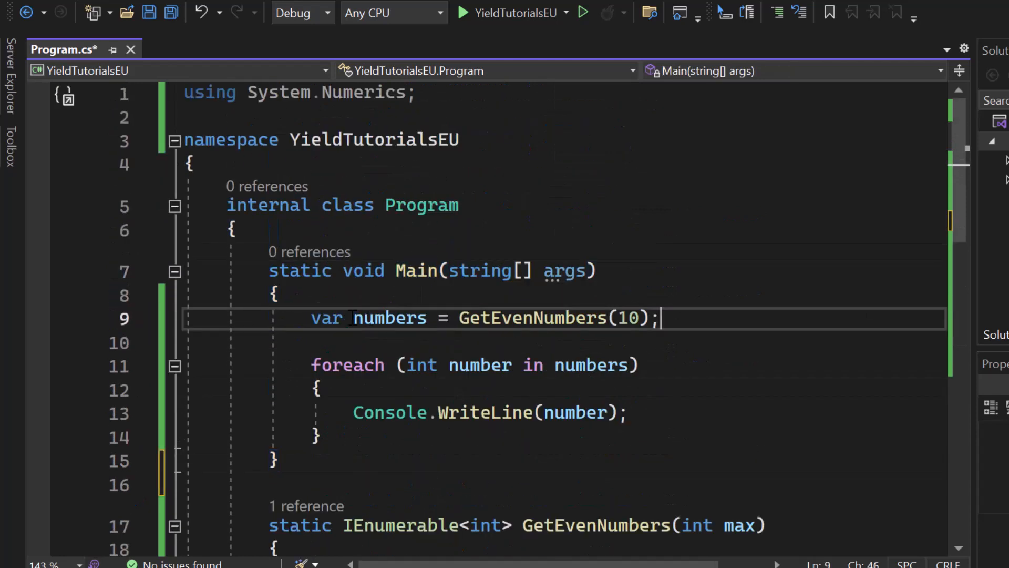
double_click(326, 318)
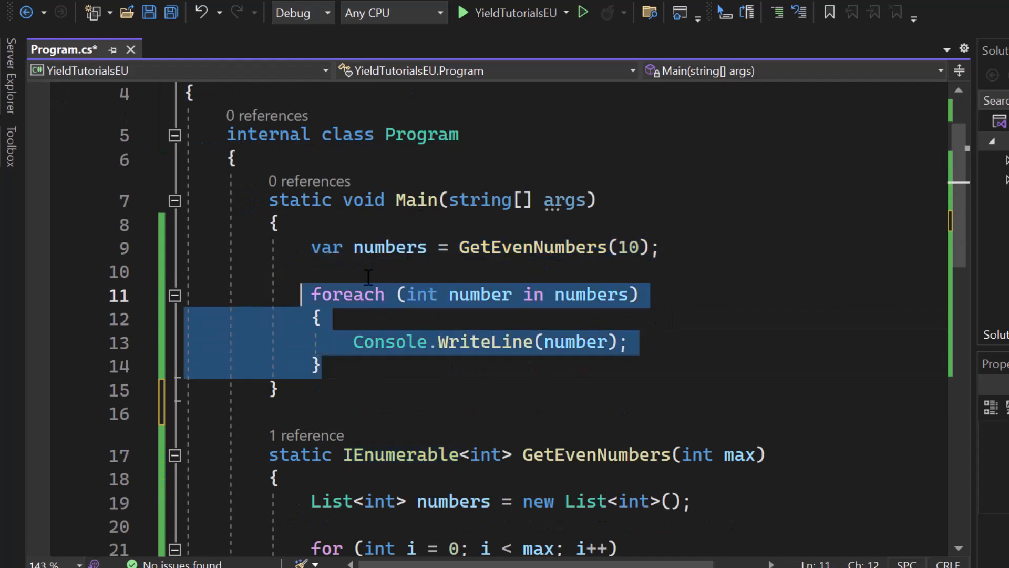
click(319, 319)
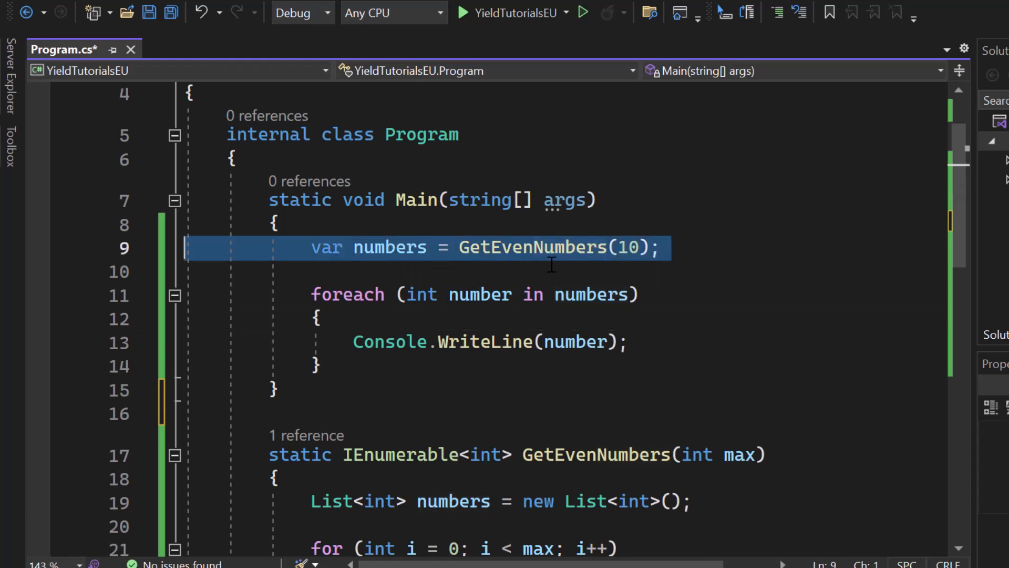
double_click(346, 294)
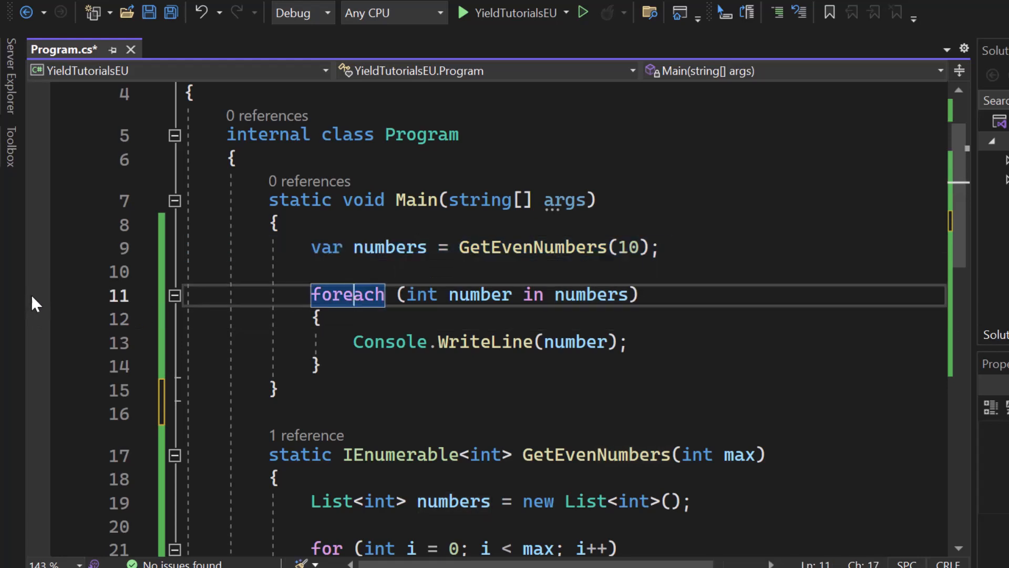
click(37, 294)
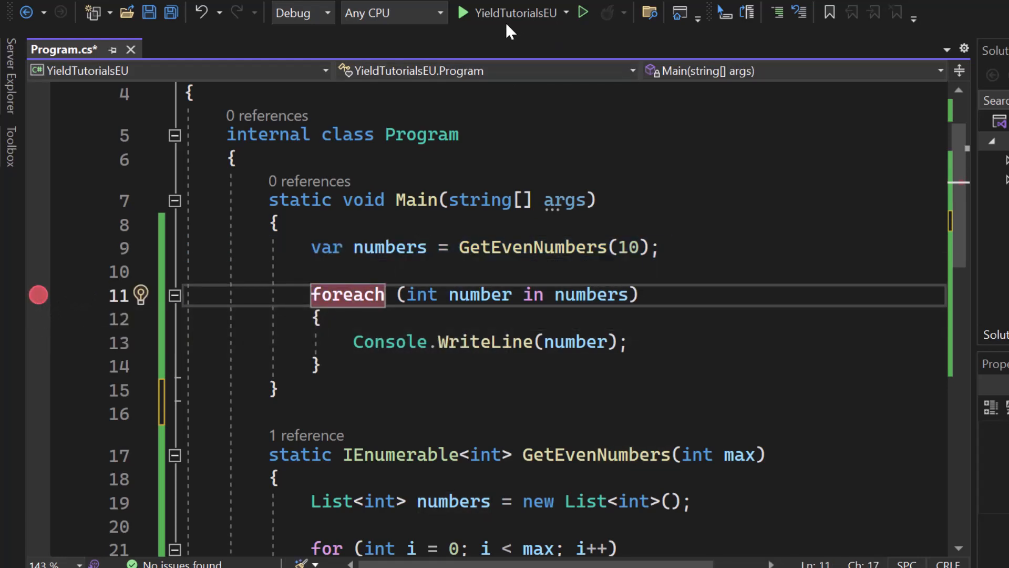
Debug until the foreach breakpoint hits and inspect numbers showing Count = 5 in Locals
click(462, 12)
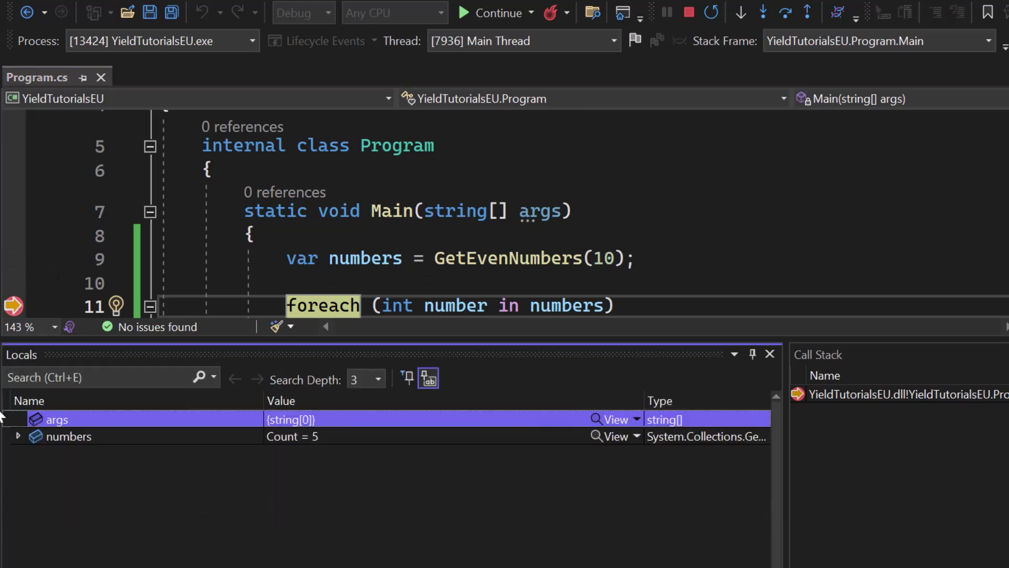
click(68, 435)
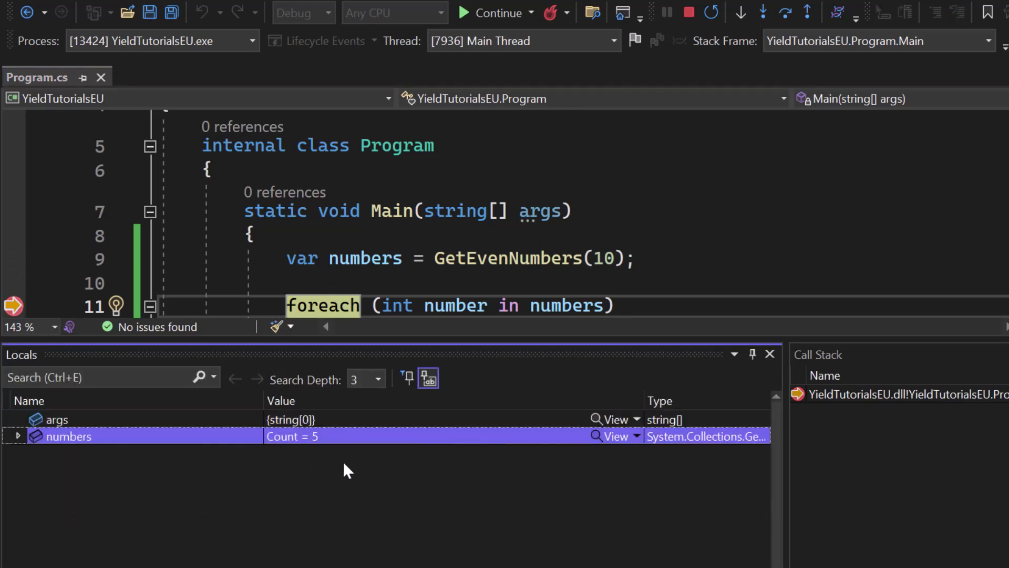
mouse_move(595, 266)
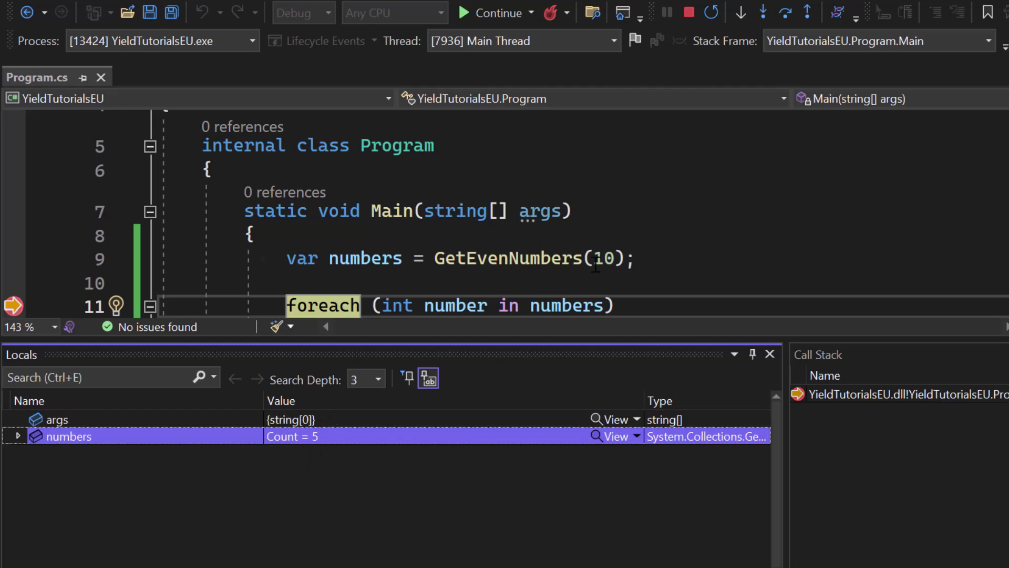
mouse_move(393, 471)
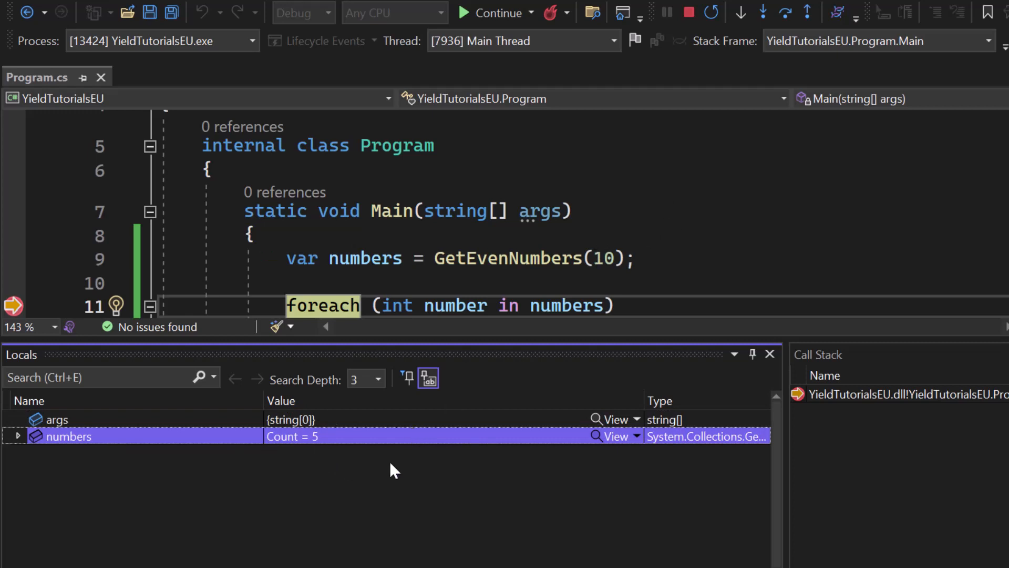
mouse_move(648, 234)
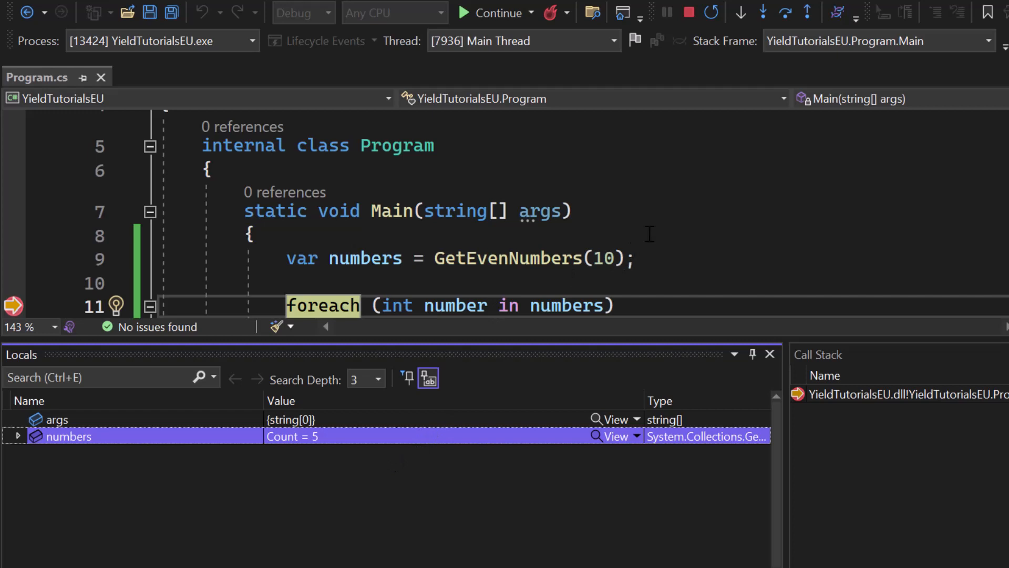
scroll(down, 3)
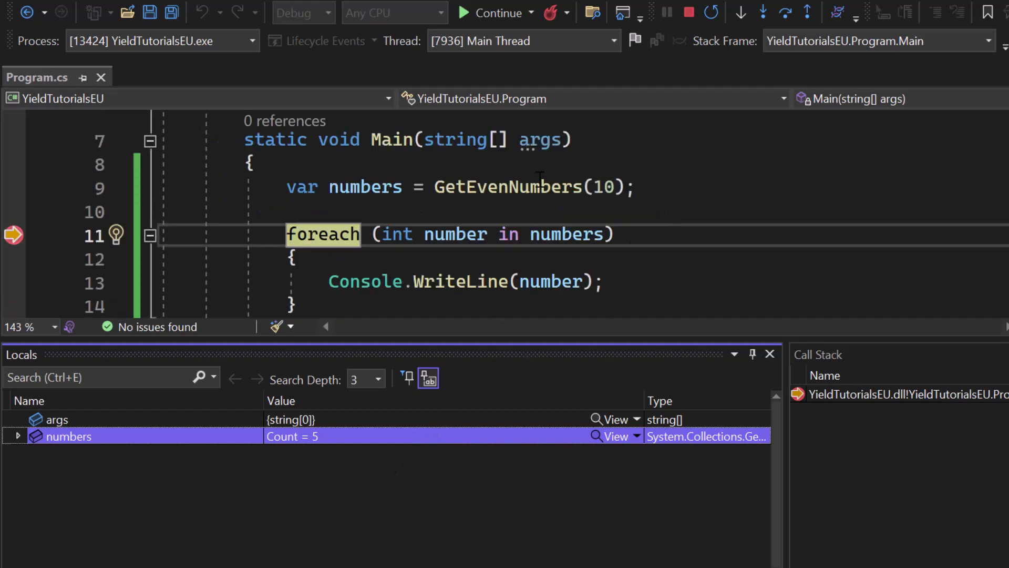
double_click(508, 187)
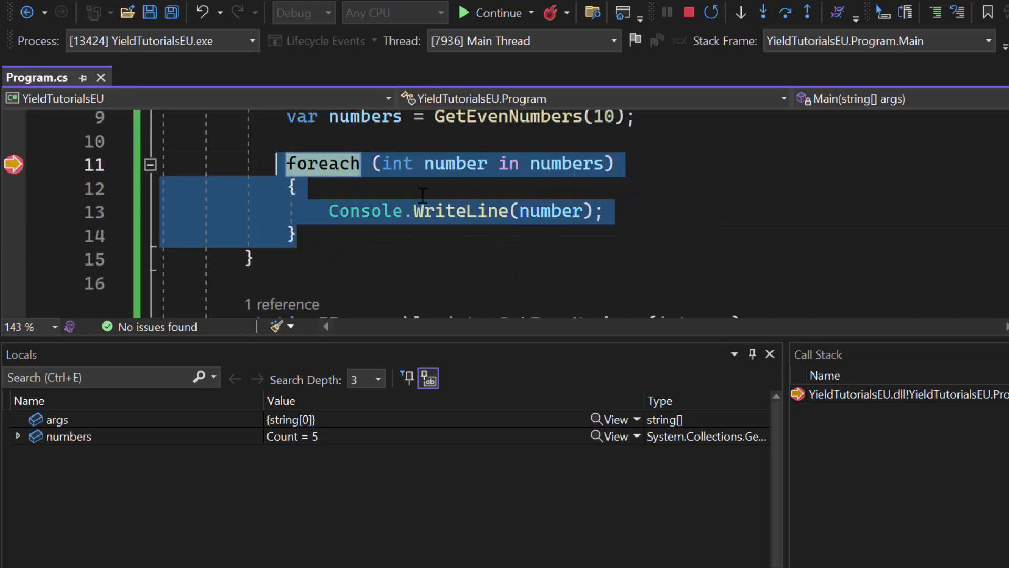
Stop the debugging session with Stop Debugging
click(688, 12)
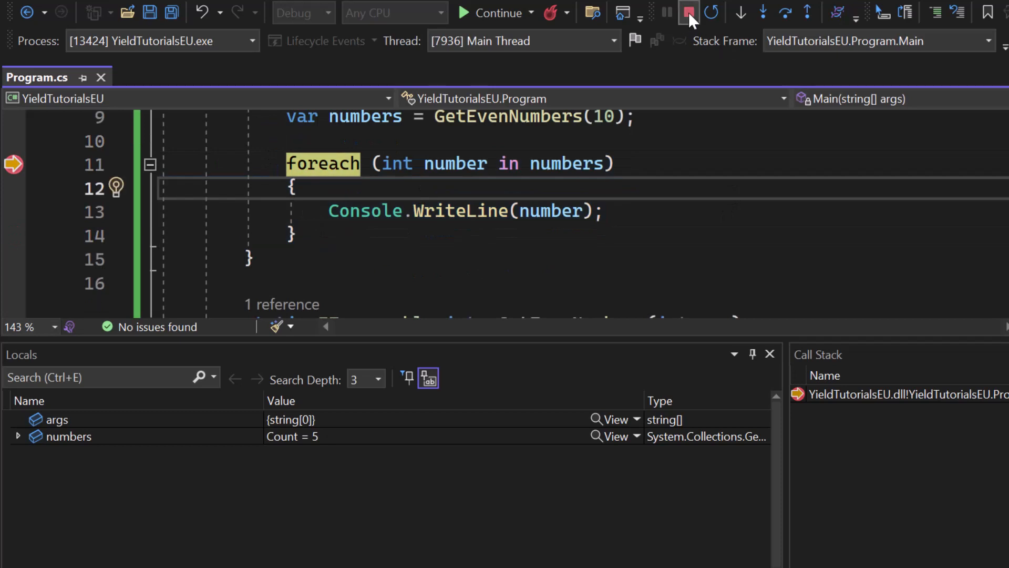
mouse_move(687, 13)
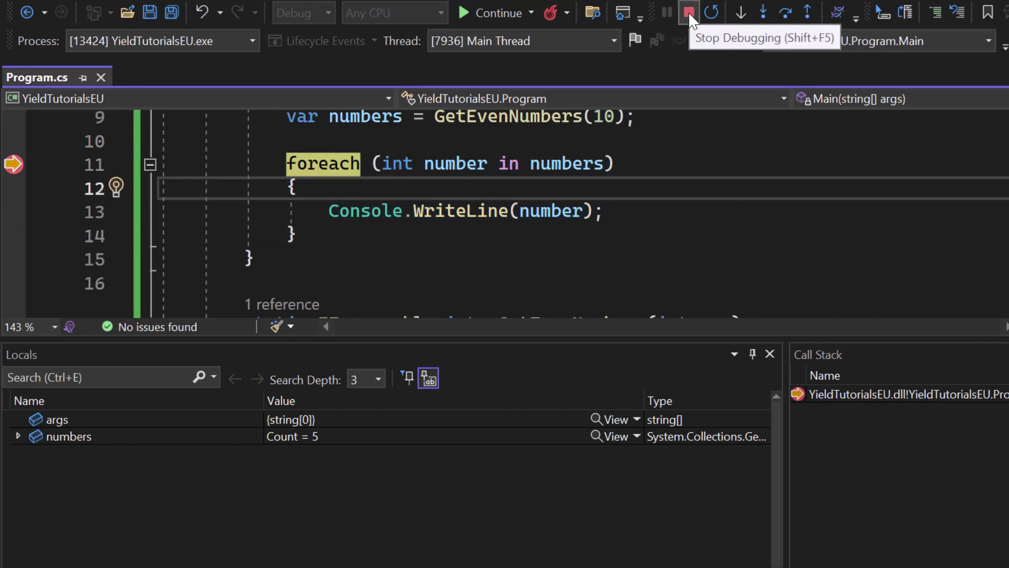
click(688, 12)
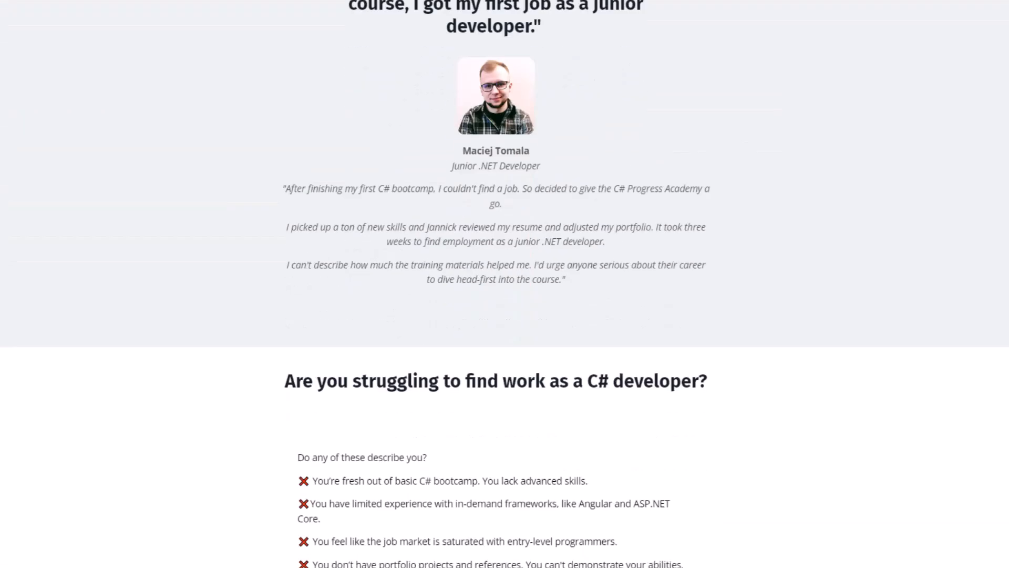
Scroll down the C# Progress Academy course page through testimonials and course benefits
scroll(down, 3)
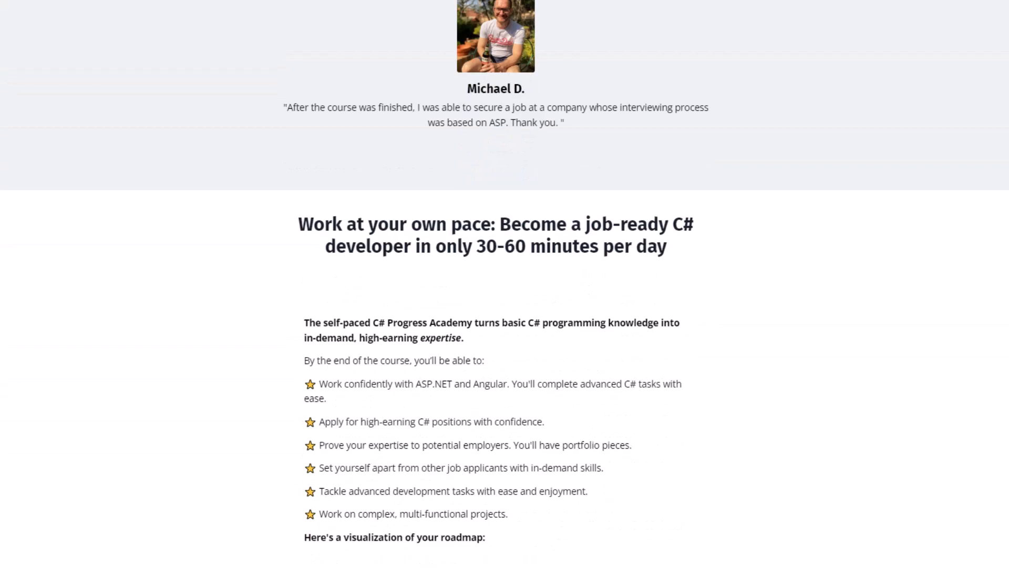
scroll(down, 3)
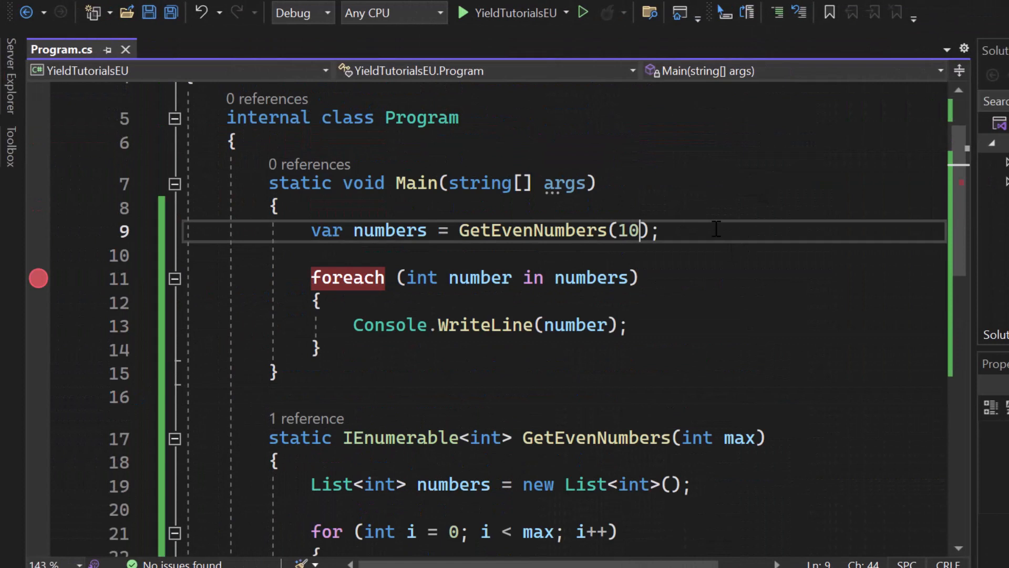
mouse_move(628, 230)
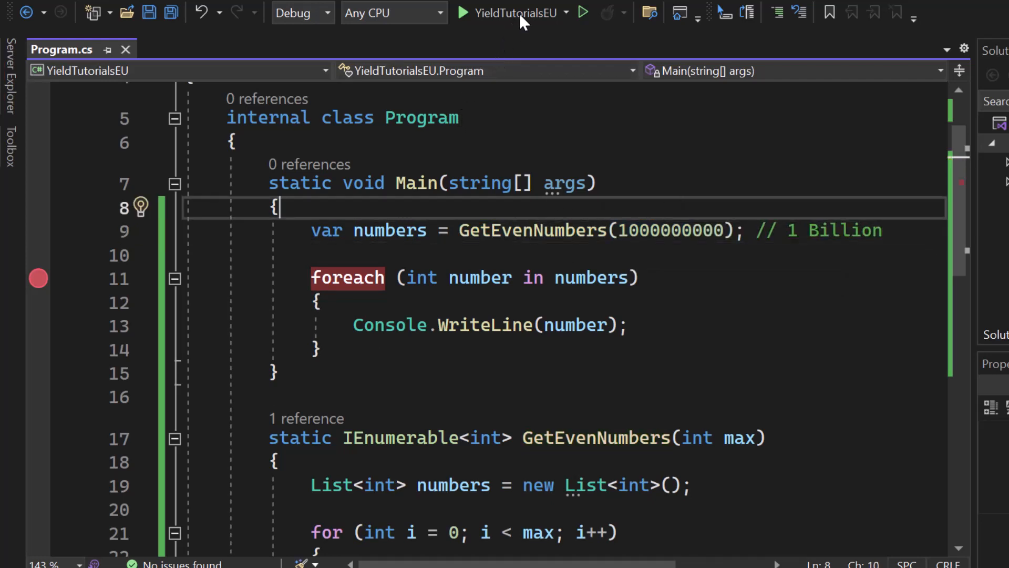
click(462, 12)
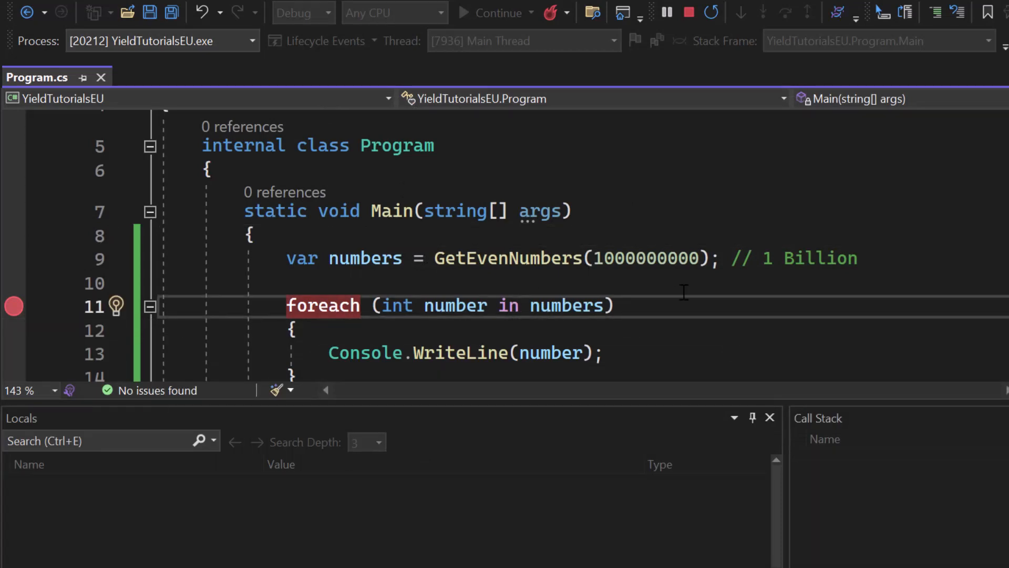
Wait at the foreach breakpoint and check that numbers holds Count = 500000000
click(494, 12)
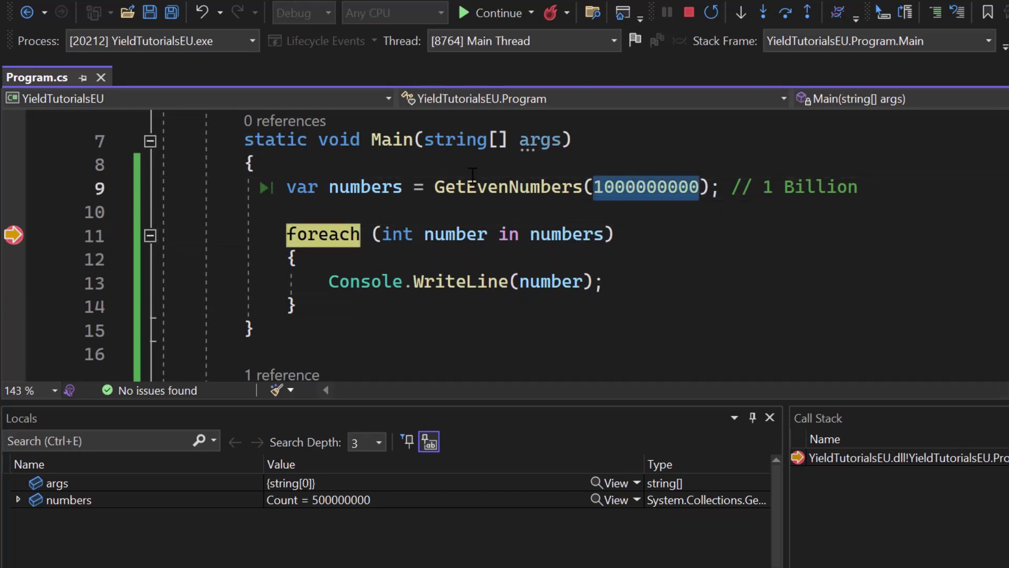
mouse_move(366, 187)
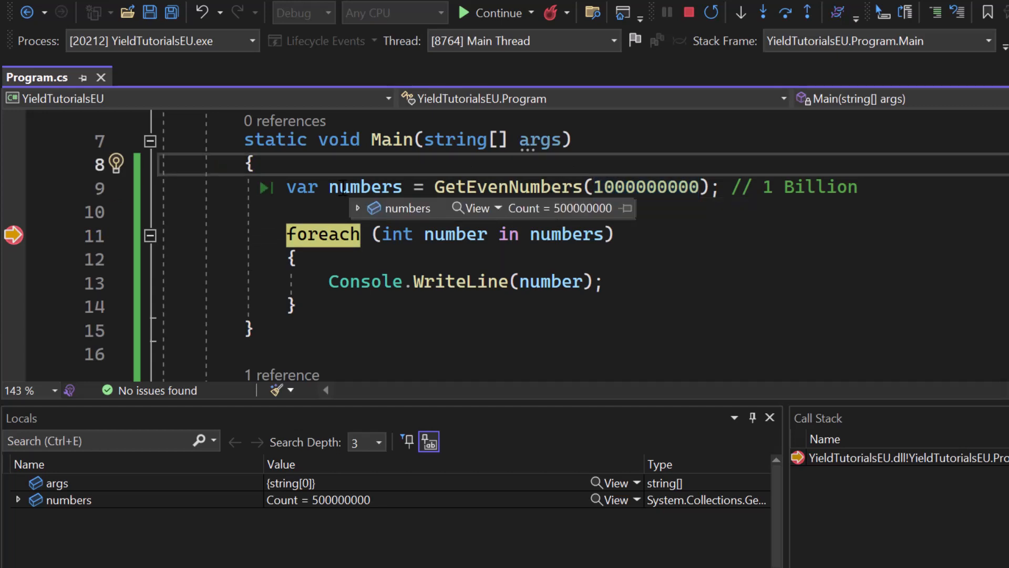
mouse_move(687, 12)
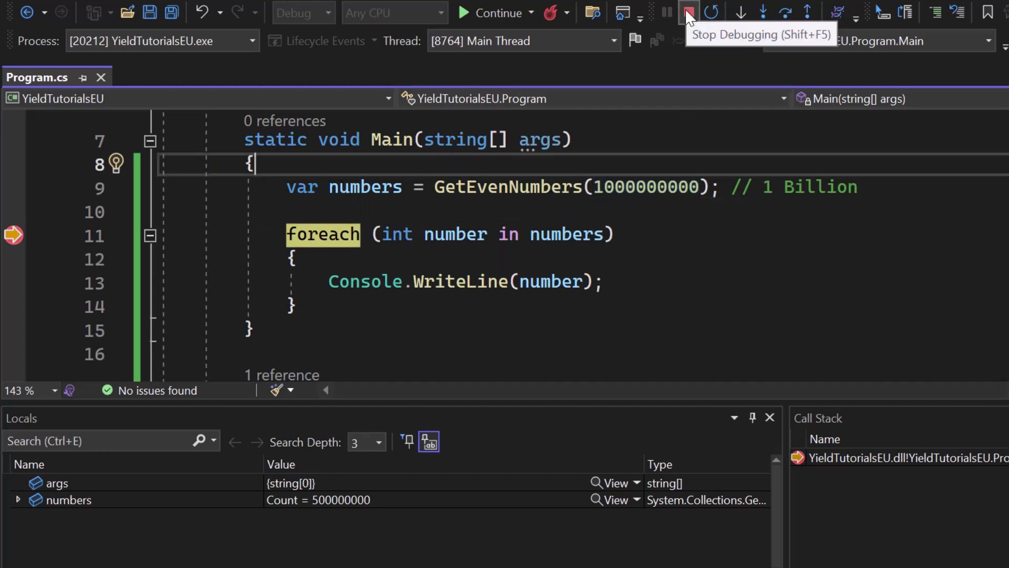
Stop debugging and change the GetEvenNumbers argument back to 10
click(687, 13)
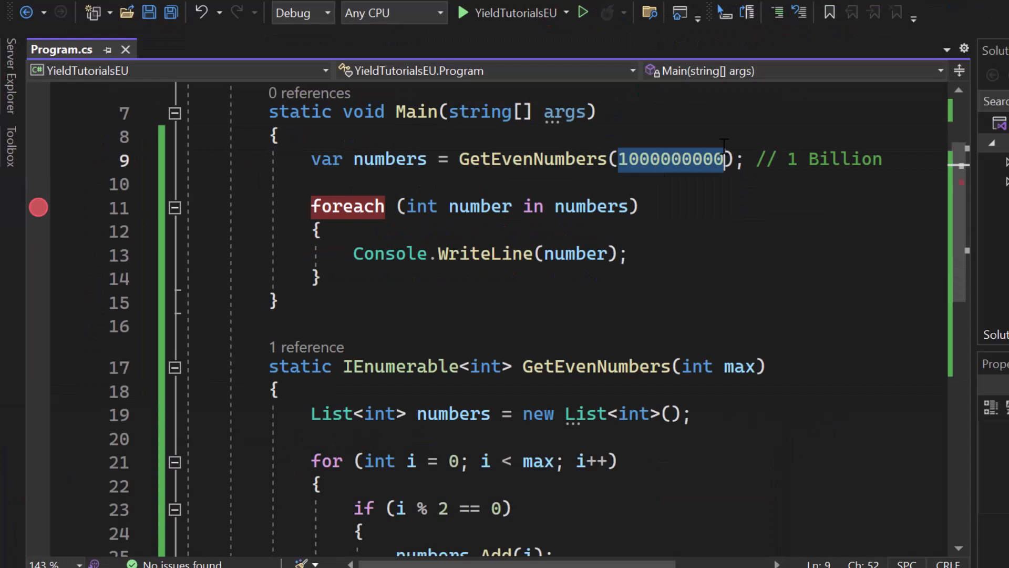
text(10)
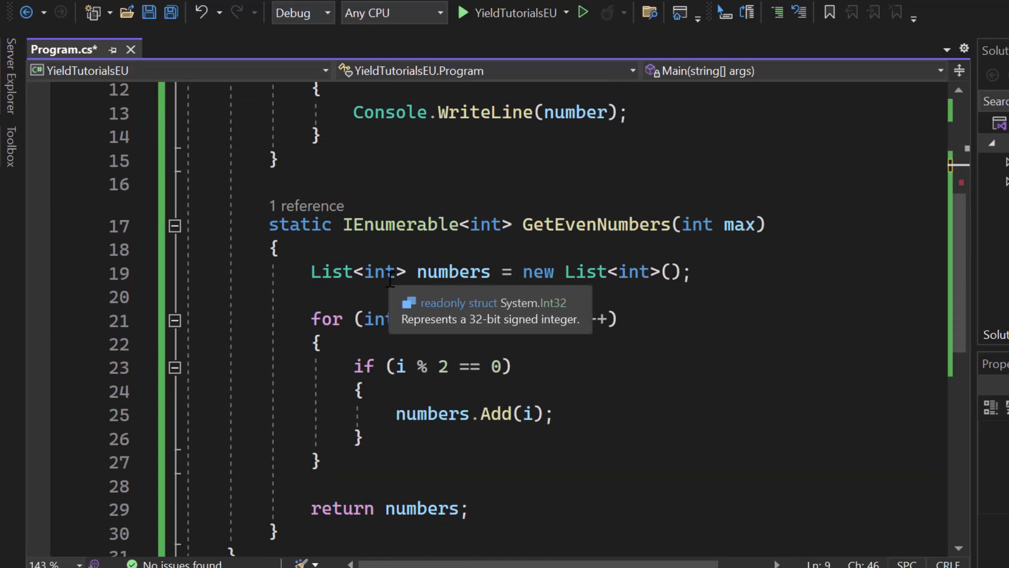
click(523, 271)
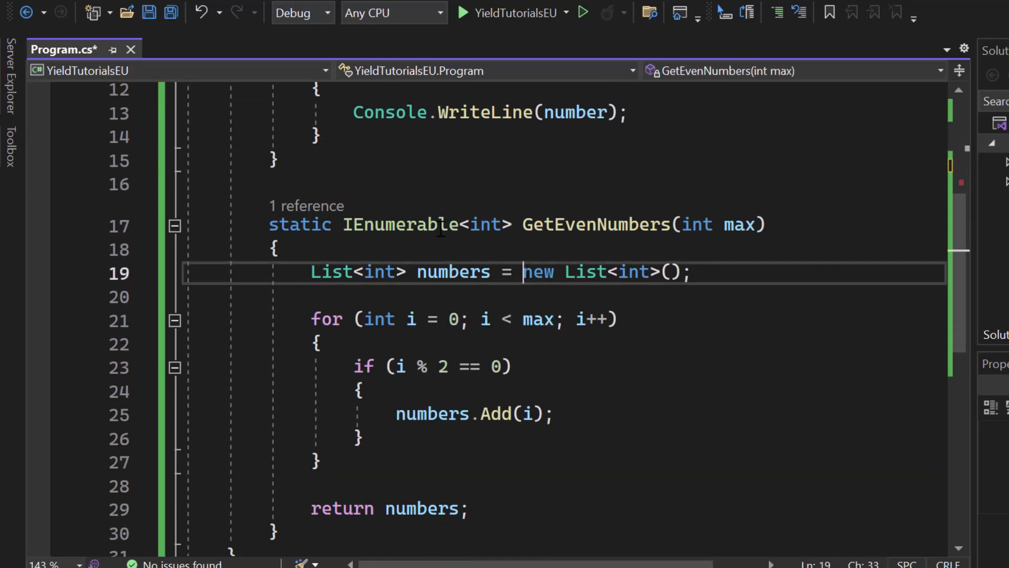
Remove the list declaration and return, replacing numbers.Add(i) with yield return i
scroll(down, 3)
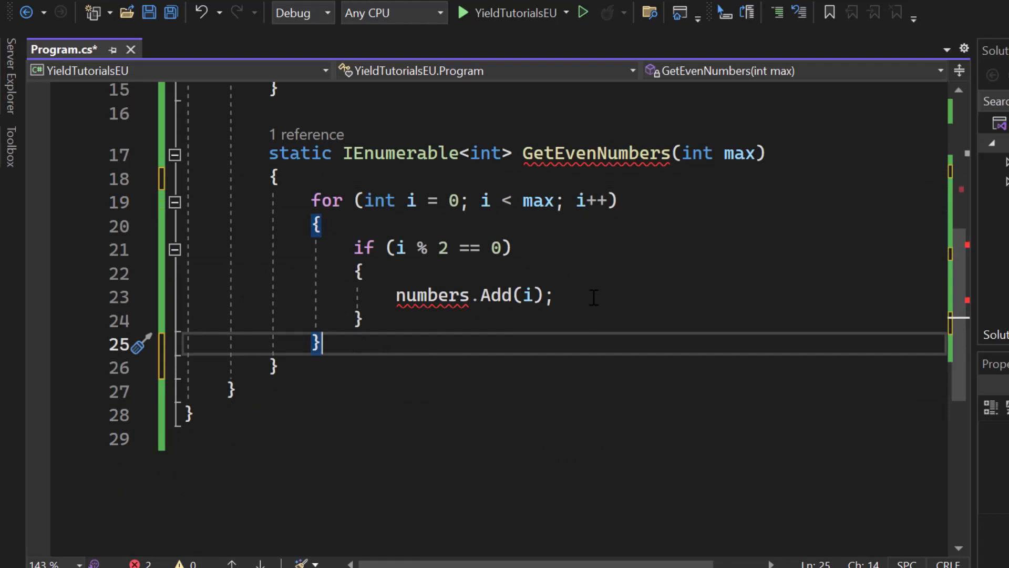
mouse_move(575, 297)
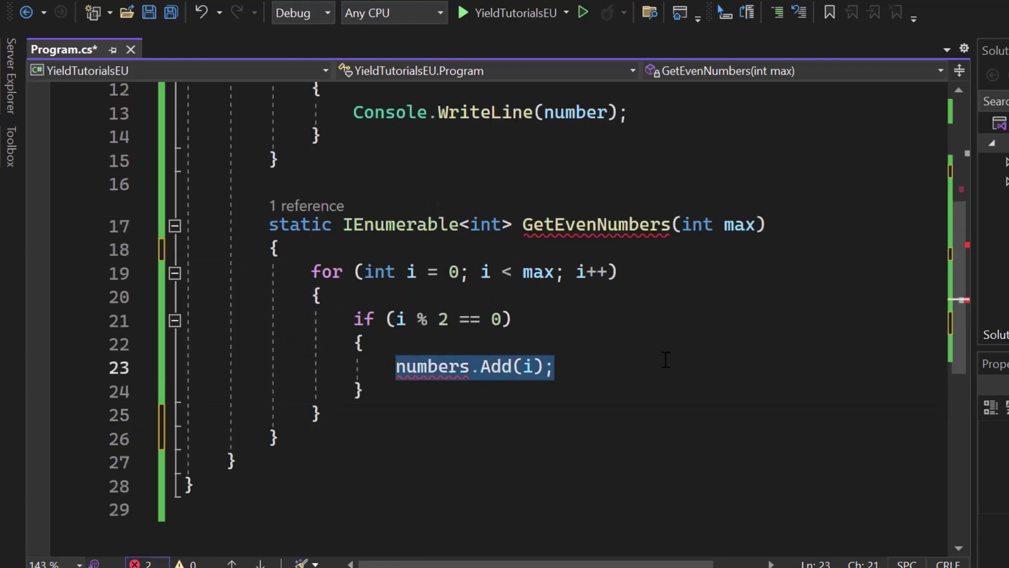
text(yield return i;)
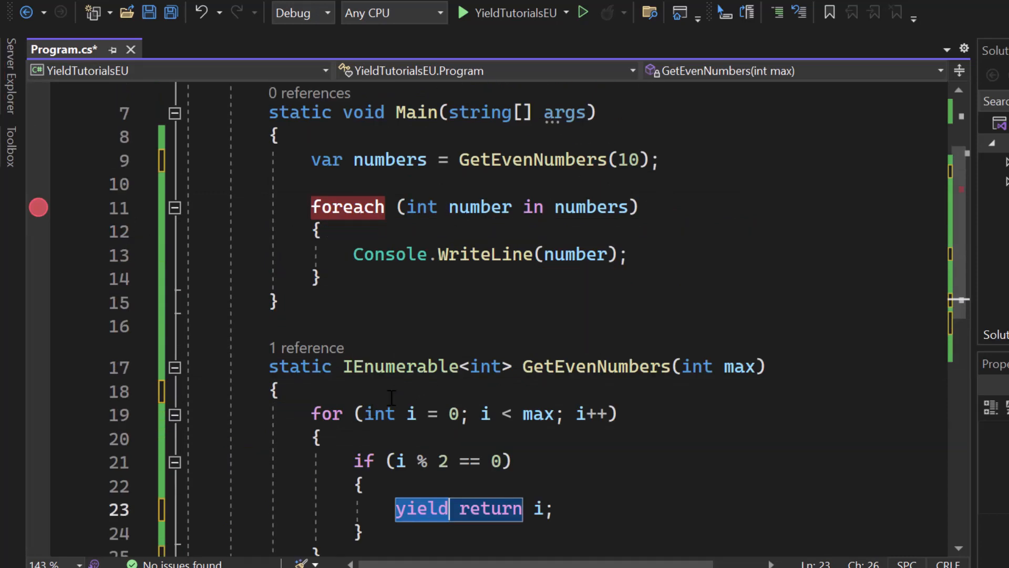
click(273, 303)
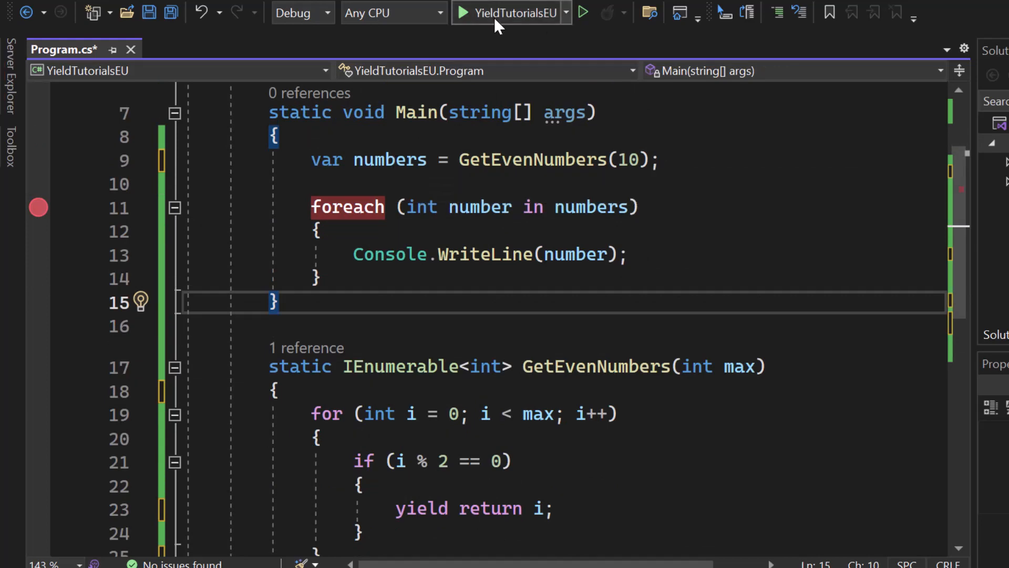
Debug to the foreach breakpoint and inspect numbers as an unstarted GetEvenNumbers iterator
click(456, 13)
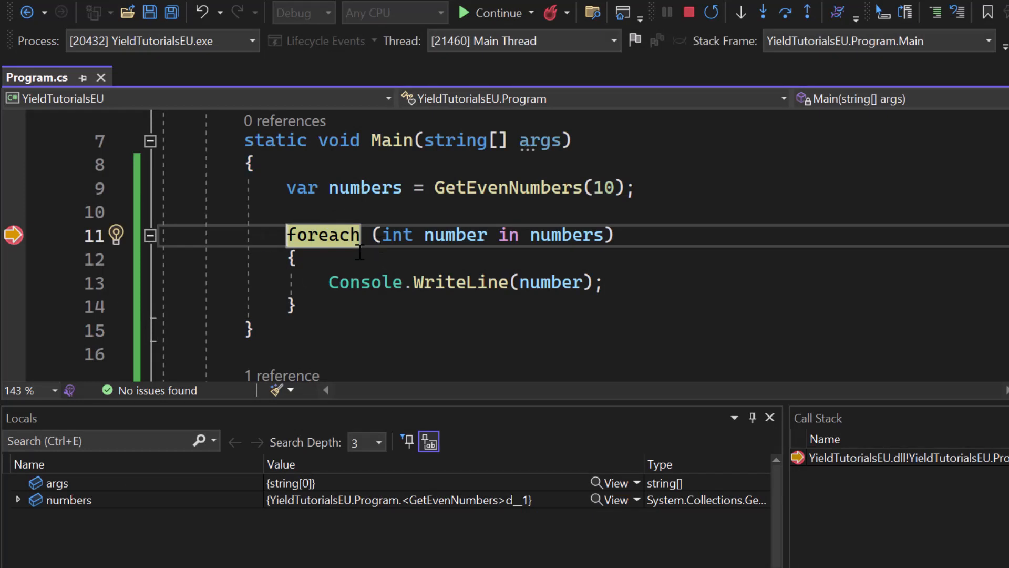
mouse_move(382, 187)
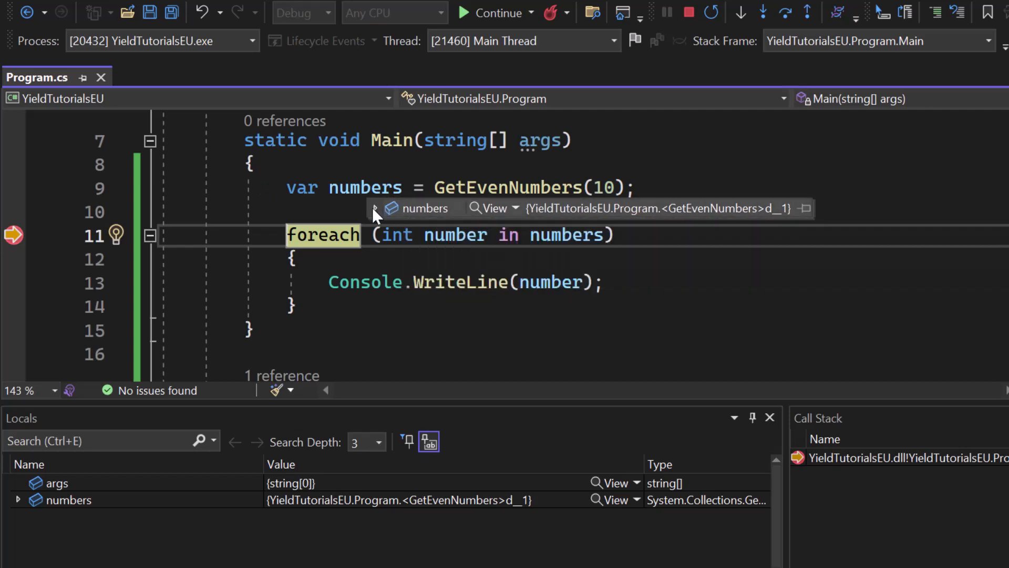
click(375, 208)
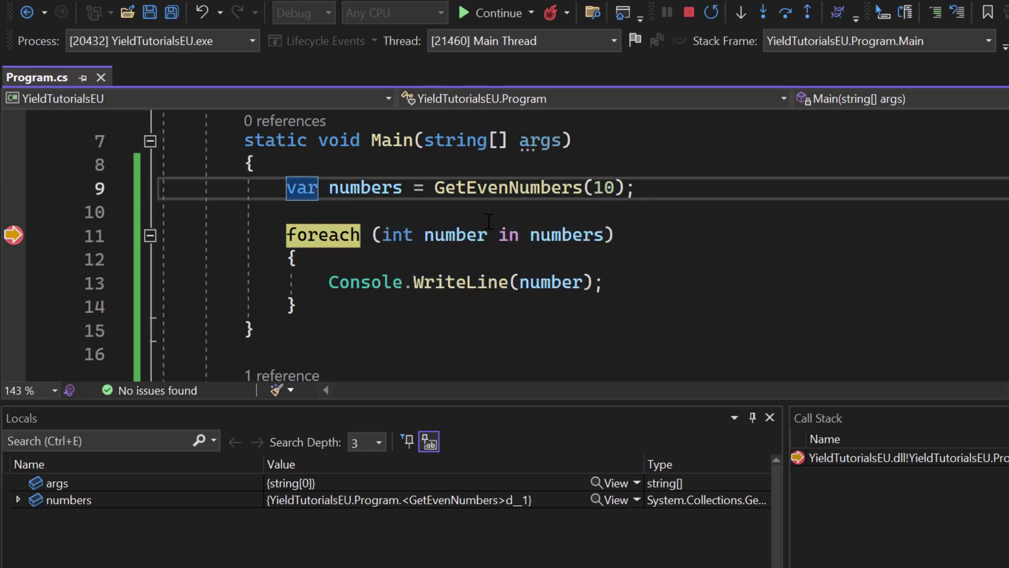
scroll(down, 3)
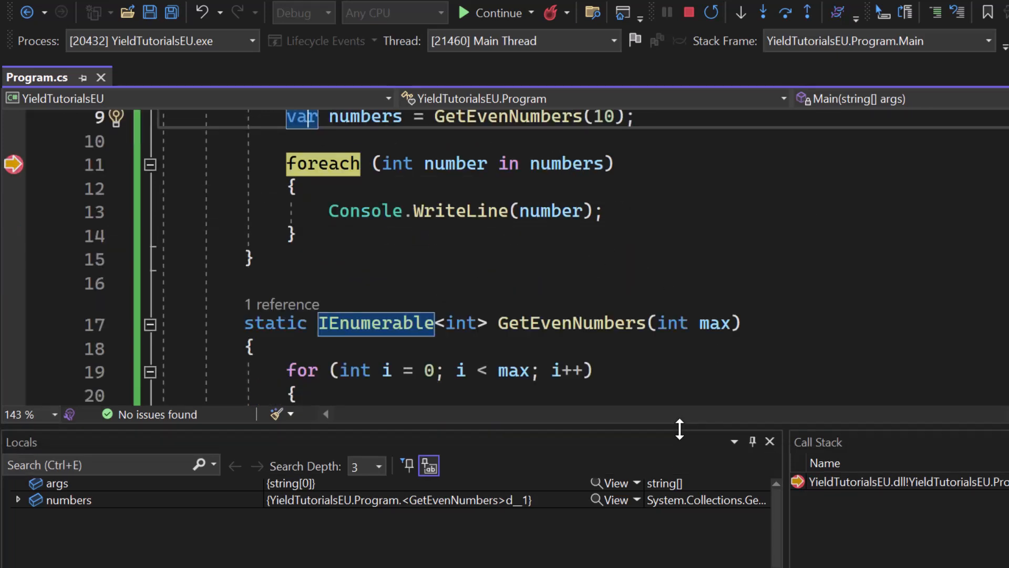
scroll(up, 3)
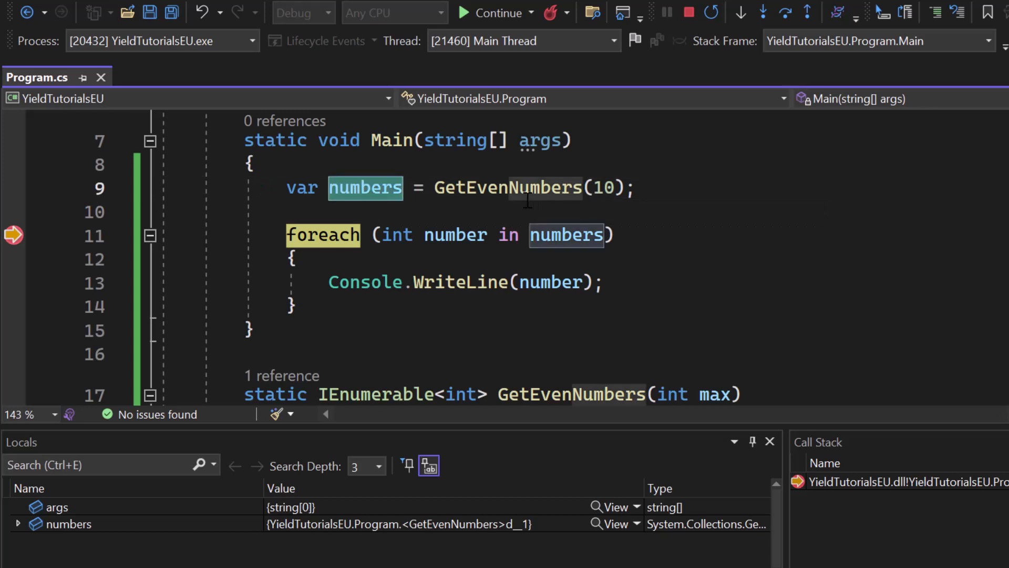
click(432, 235)
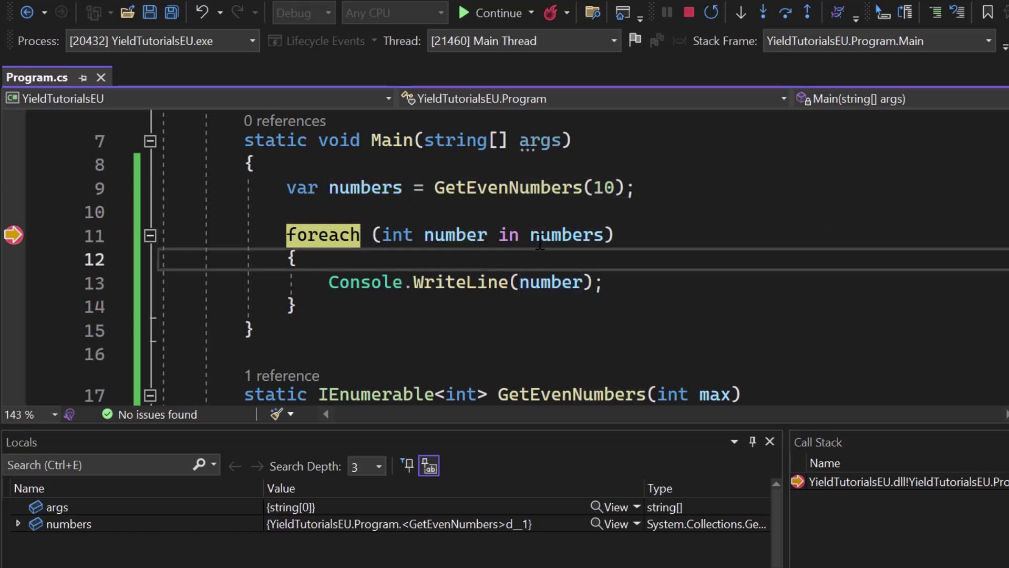
scroll(down, 3)
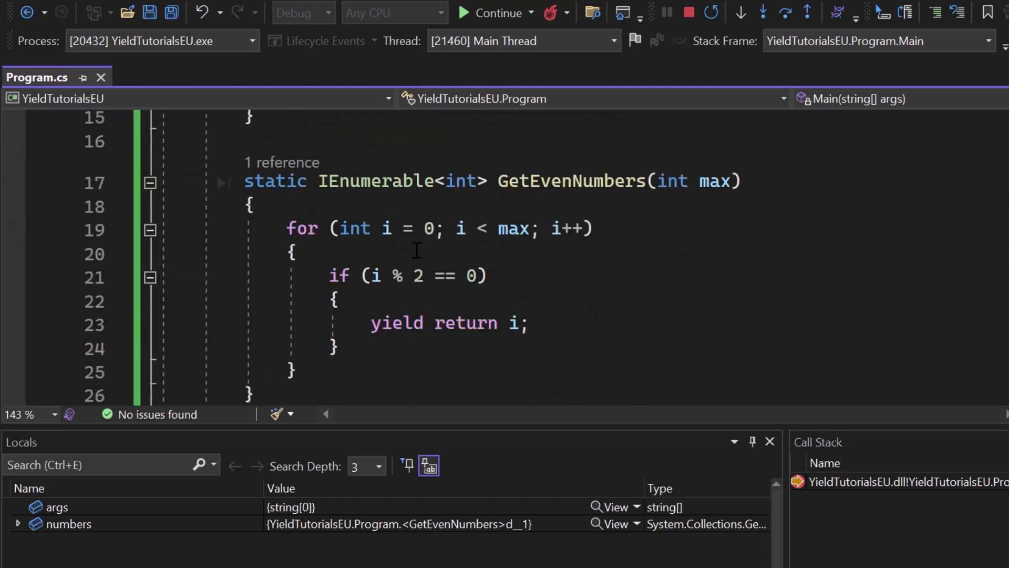
mouse_move(13, 324)
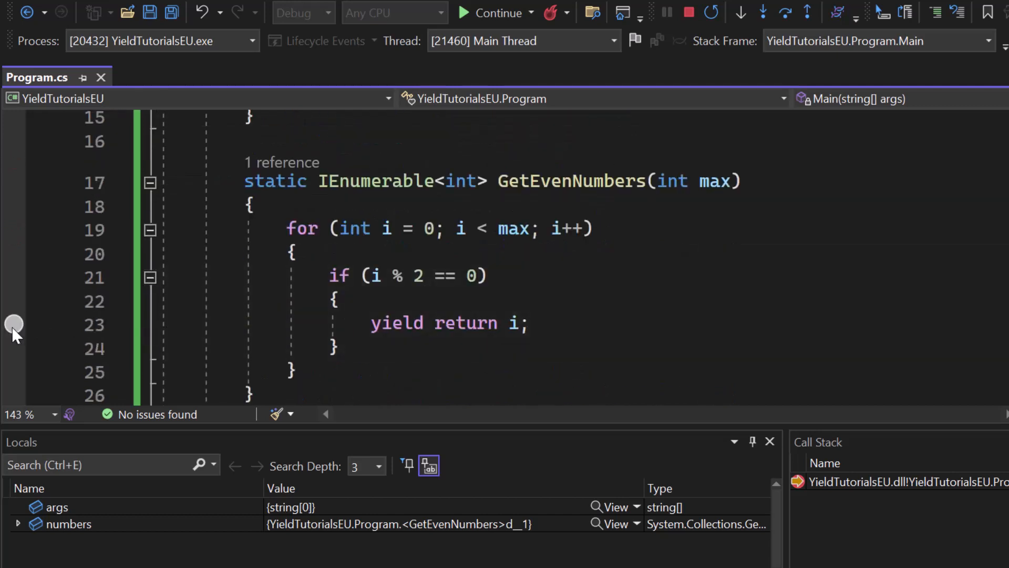
Set a breakpoint on yield return i and step into it with F11, seeing i at 0
click(14, 324)
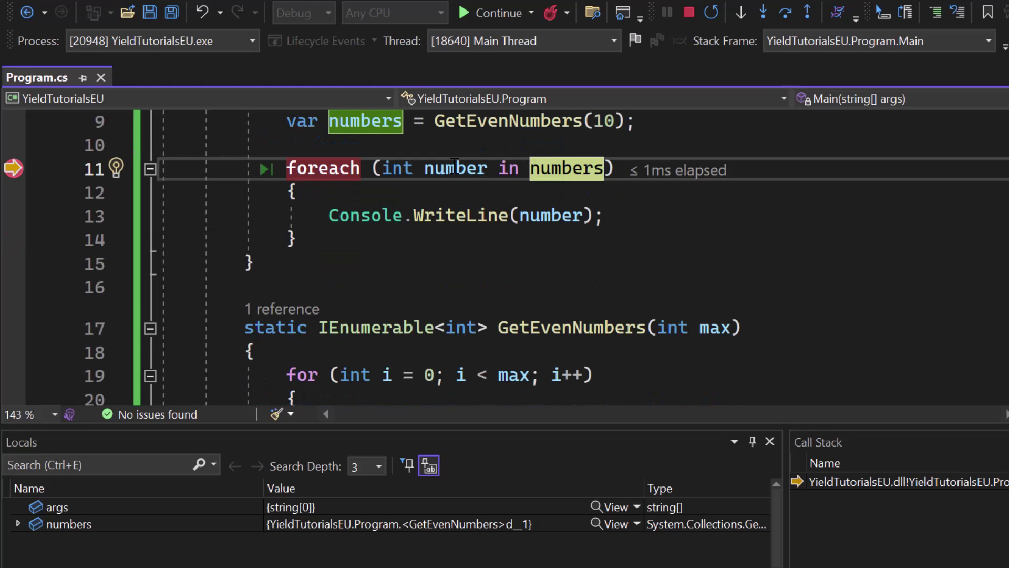
key(F11)
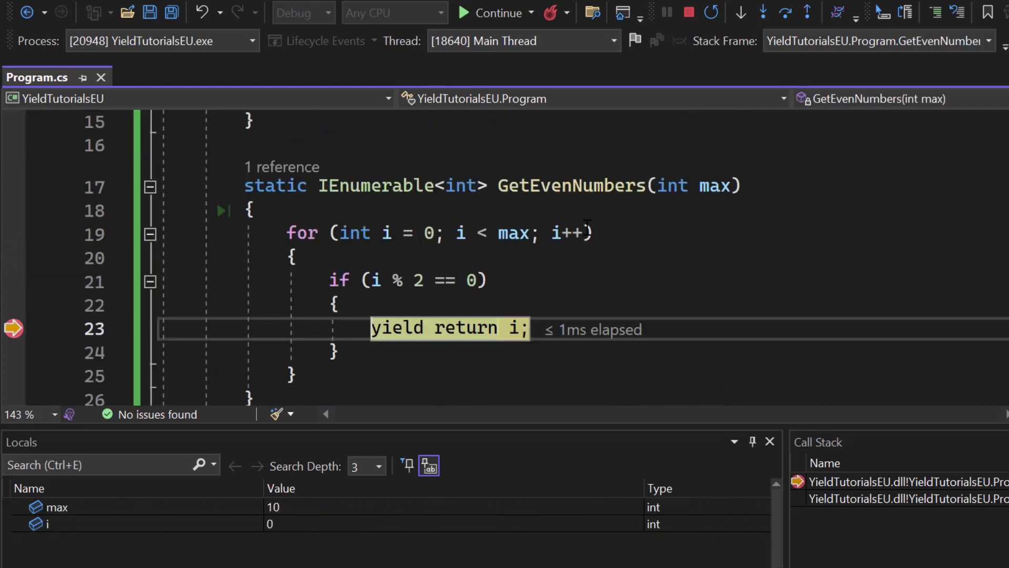
mouse_move(473, 328)
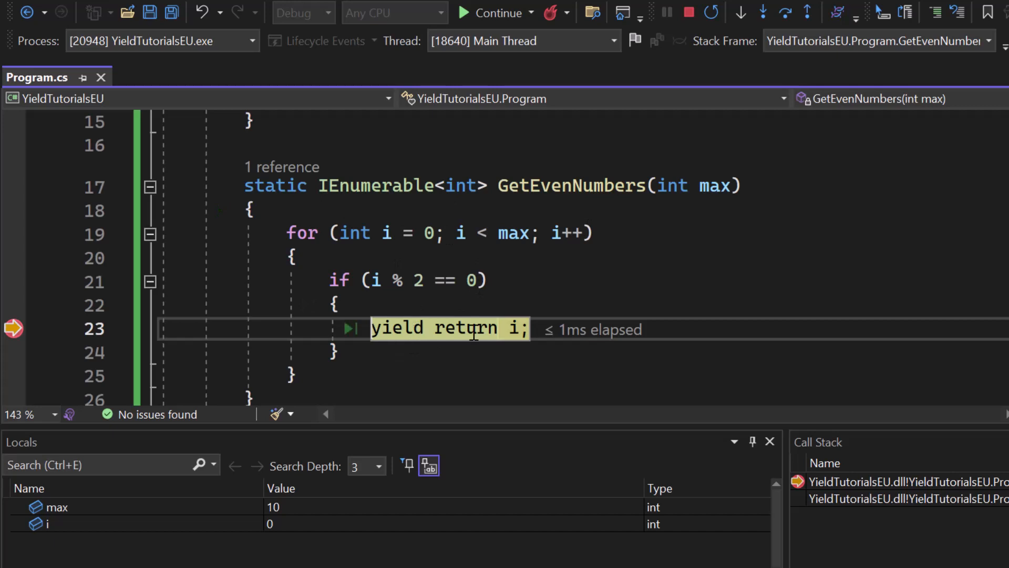
mouse_move(515, 328)
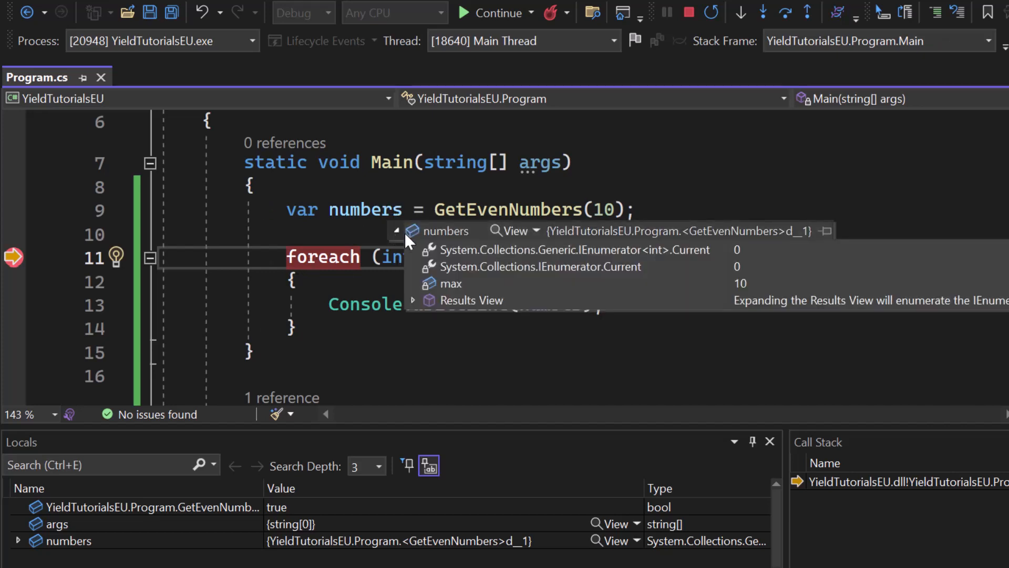
mouse_move(727, 273)
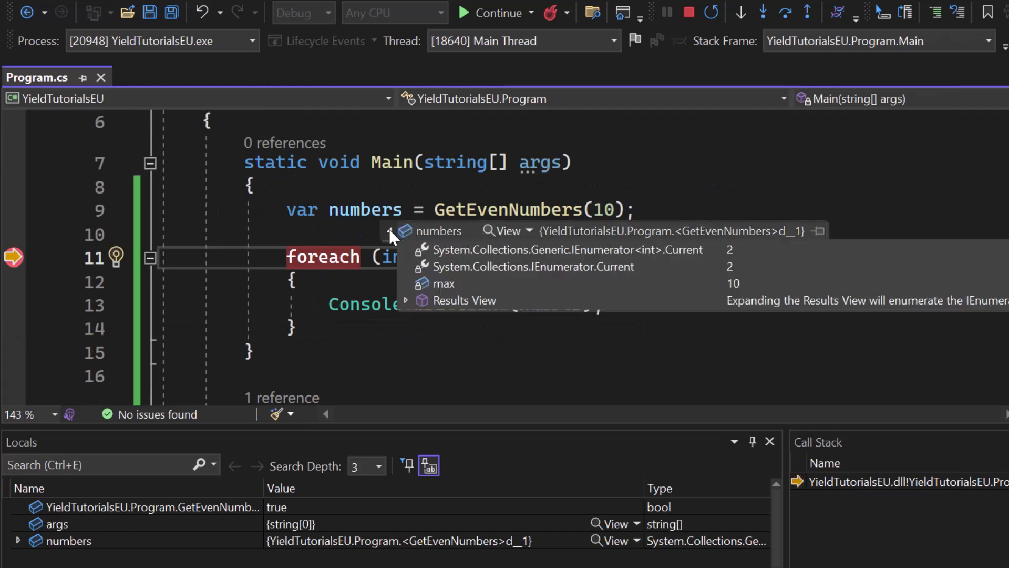
mouse_move(737, 267)
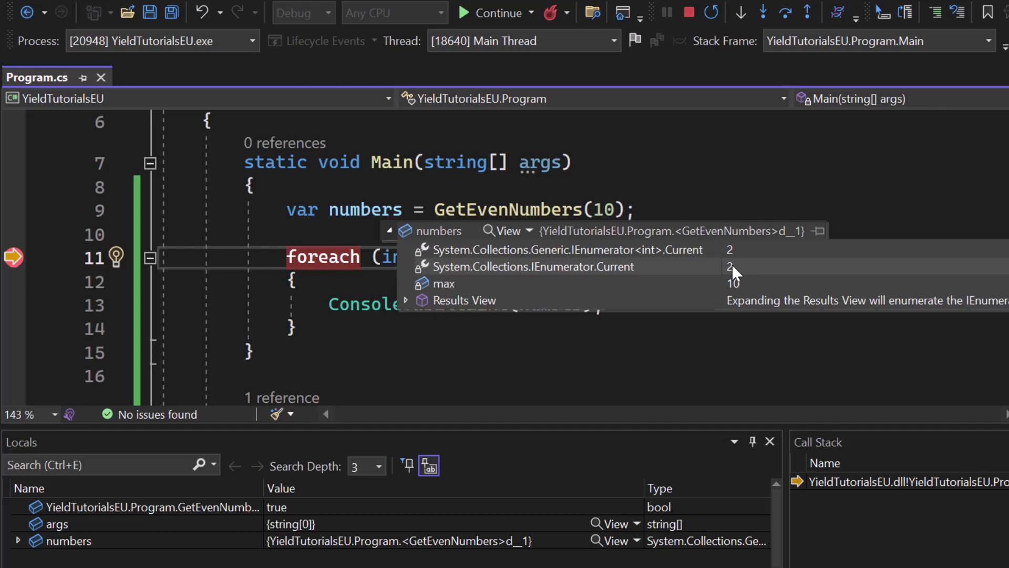
Step once more so the foreach pulls the next yielded value, making numbers report Current = 2
key(F10)
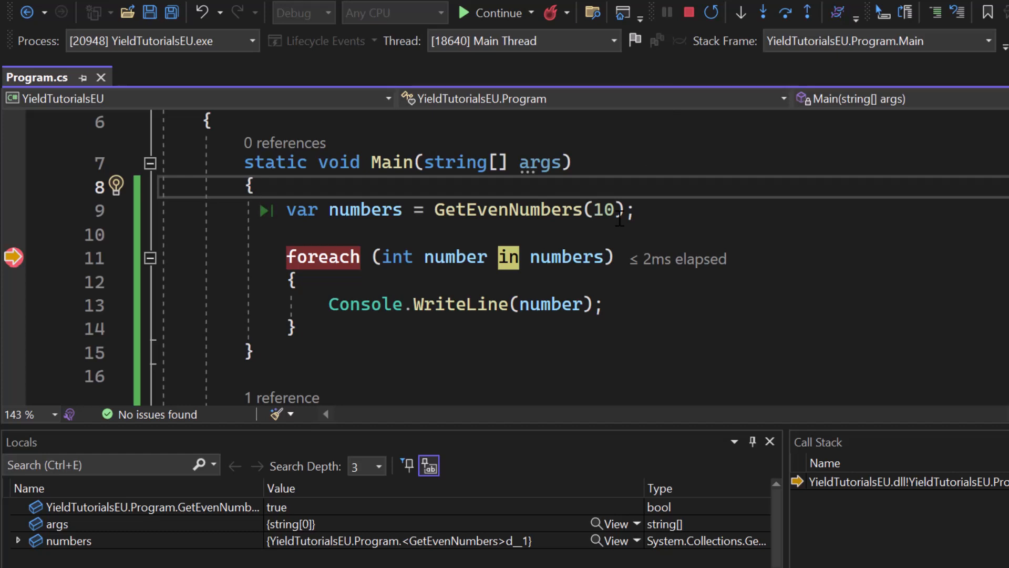
click(255, 186)
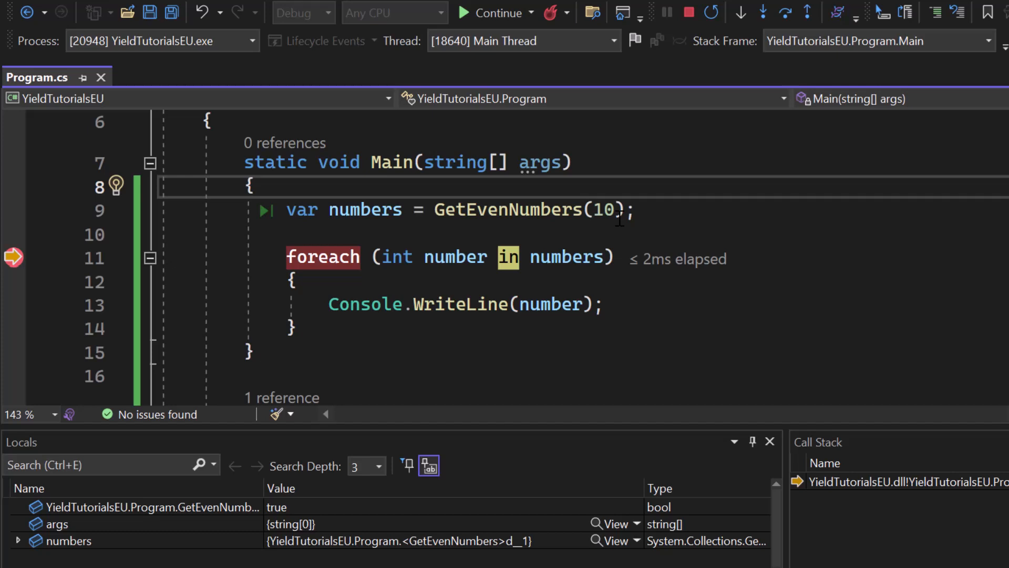
click(255, 185)
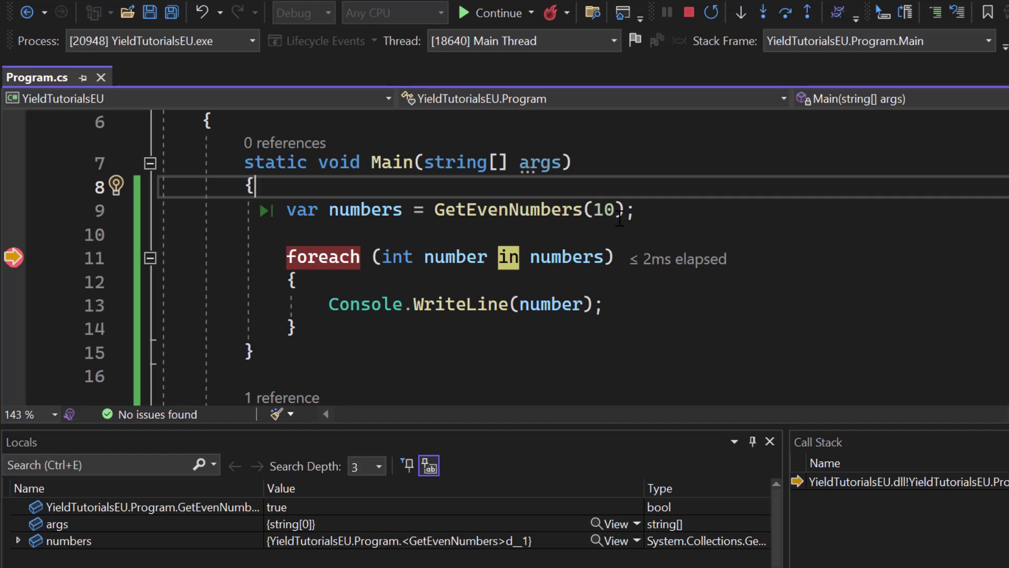
scroll(down, 3)
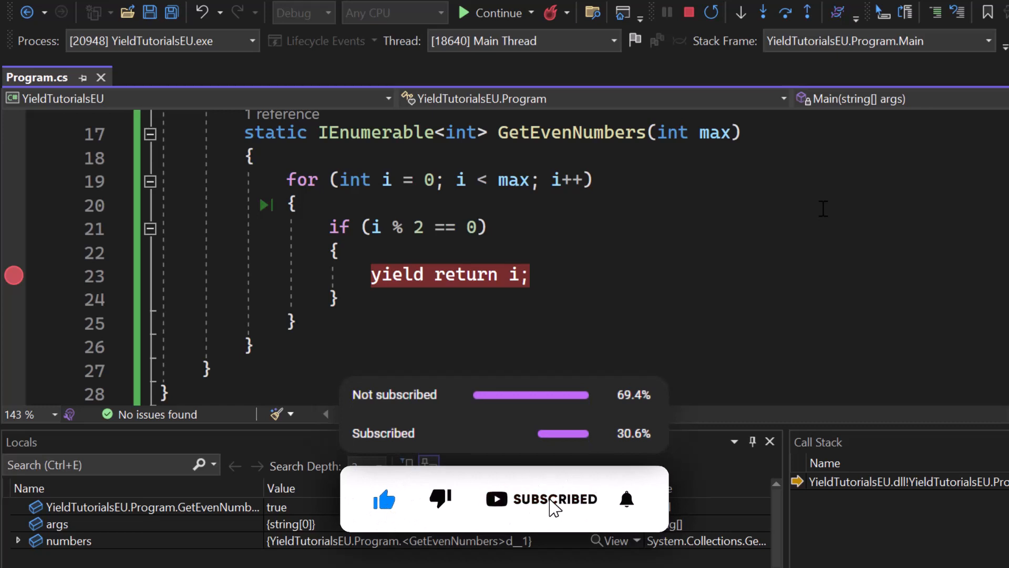
mouse_move(626, 498)
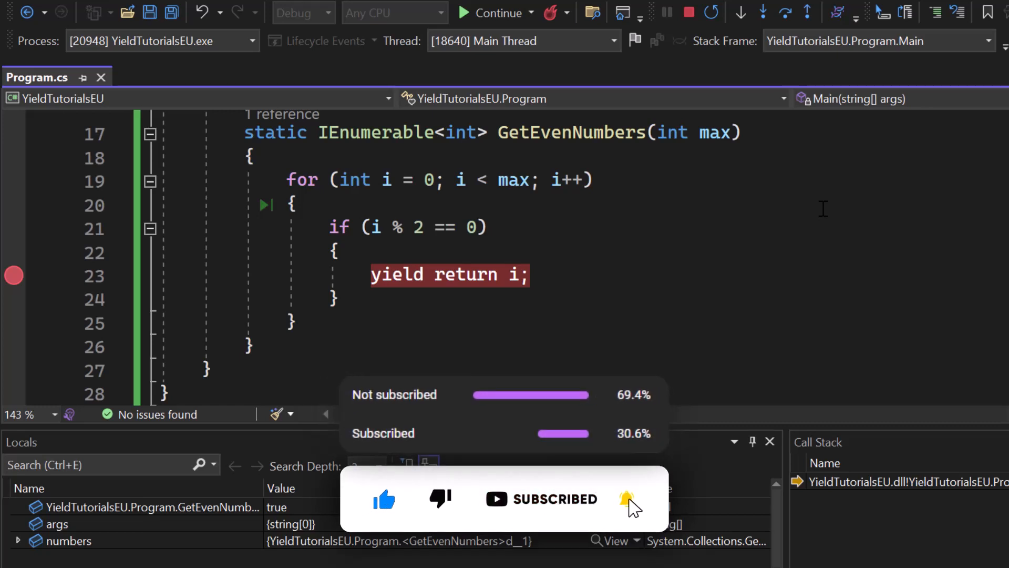